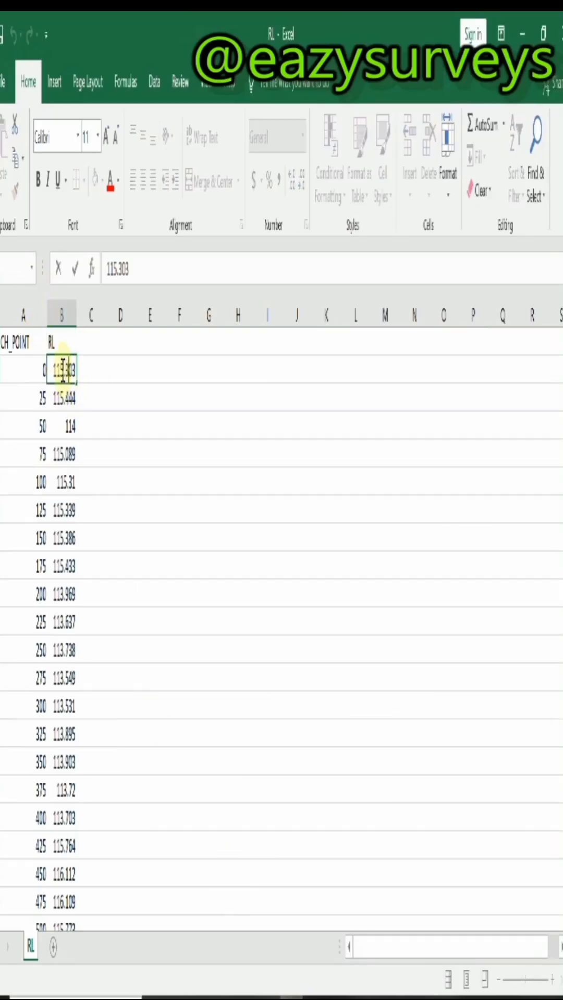
Copy the first elevation value 115.303 from cell B2 for the AutoCAD prompt
right_click(61, 369)
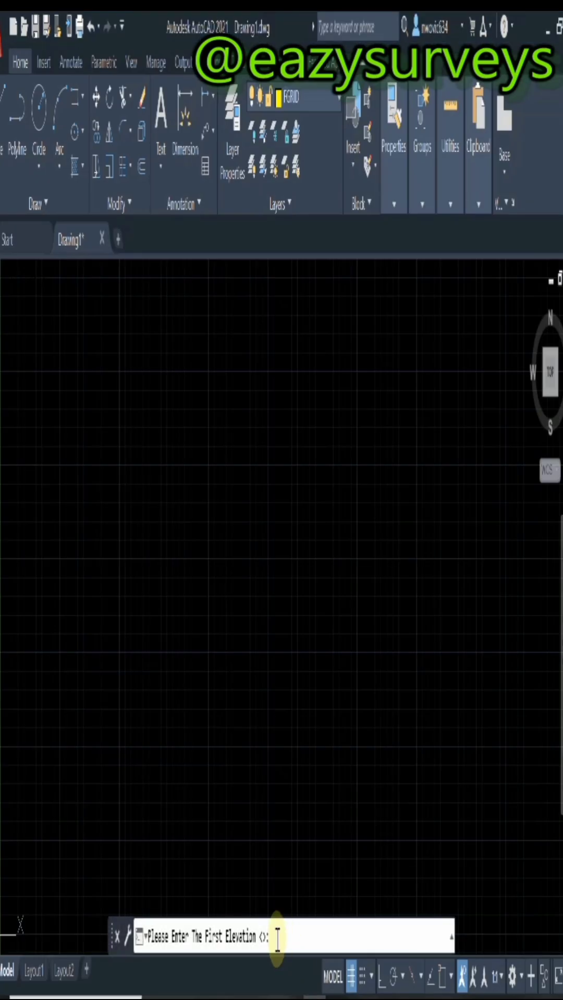
Enter first elevation 115.303 and stationing distance 25 at the profile command prompts
type("115.303")
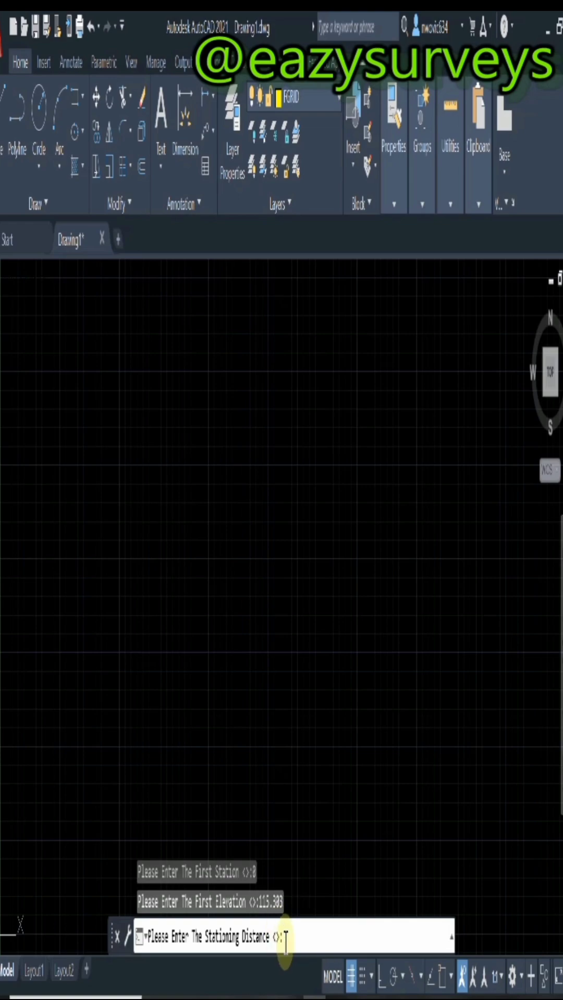
key("Backspace")
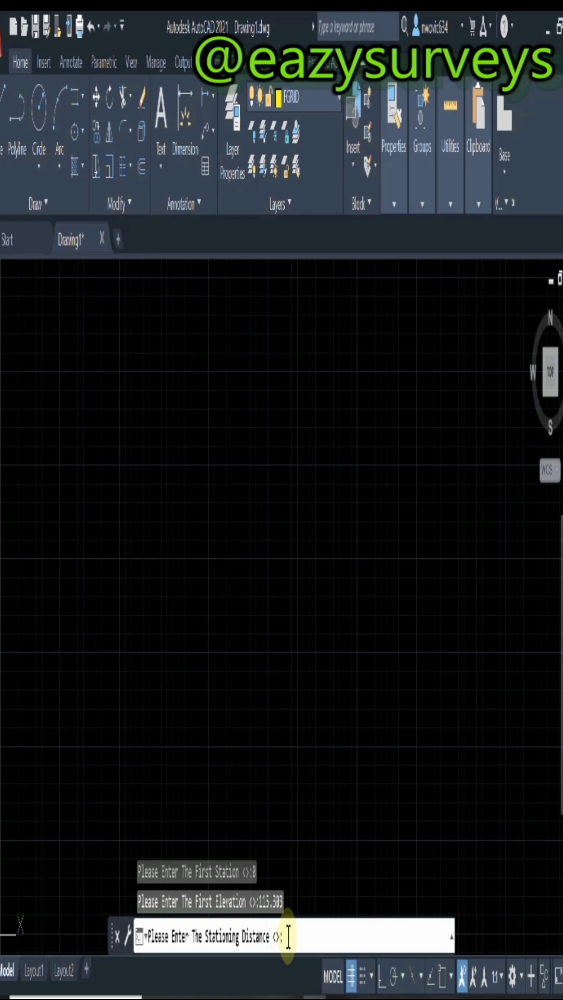
type("25")
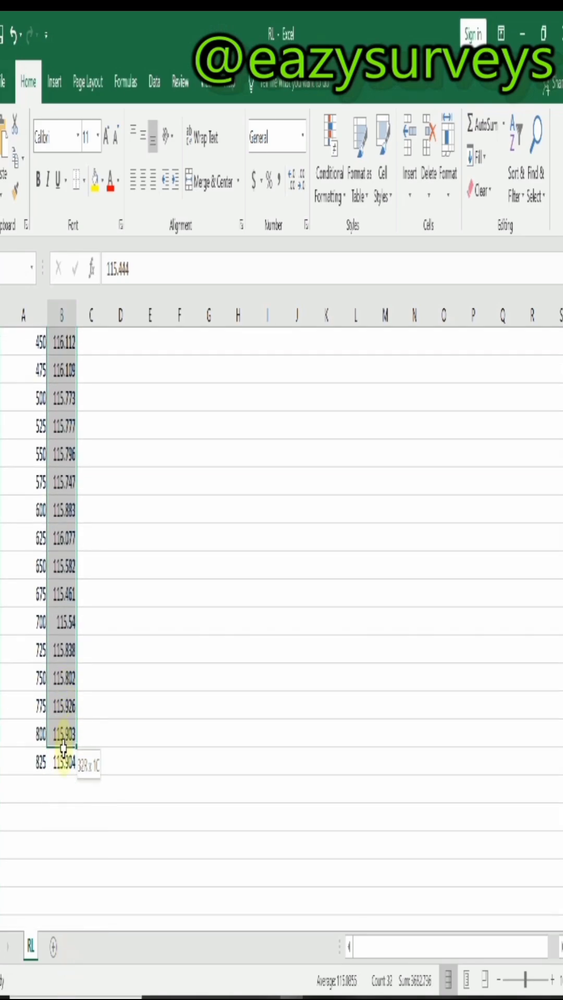
Copy the remaining RL elevations from 115.444 at station 25 through station 825
right_click(62, 733)
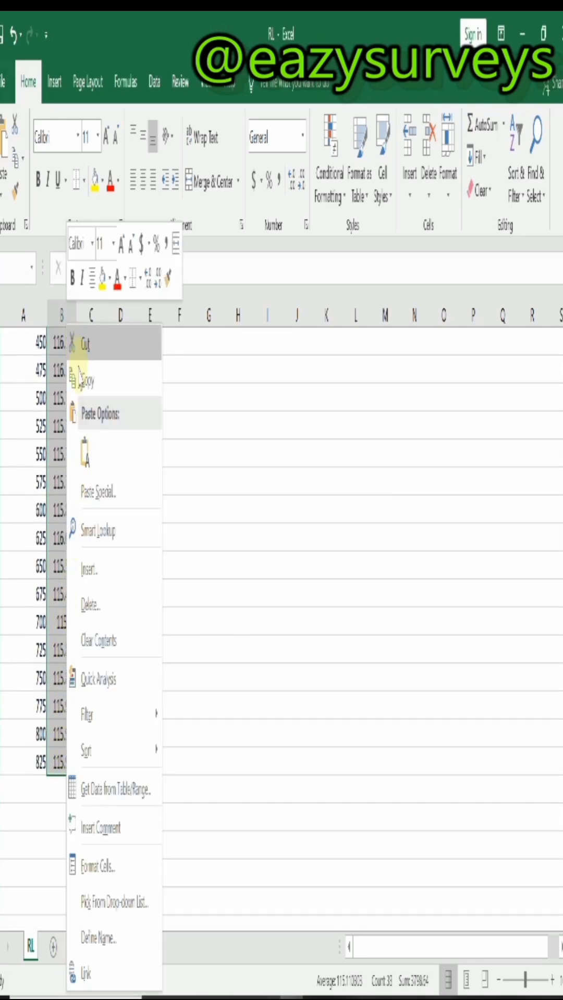